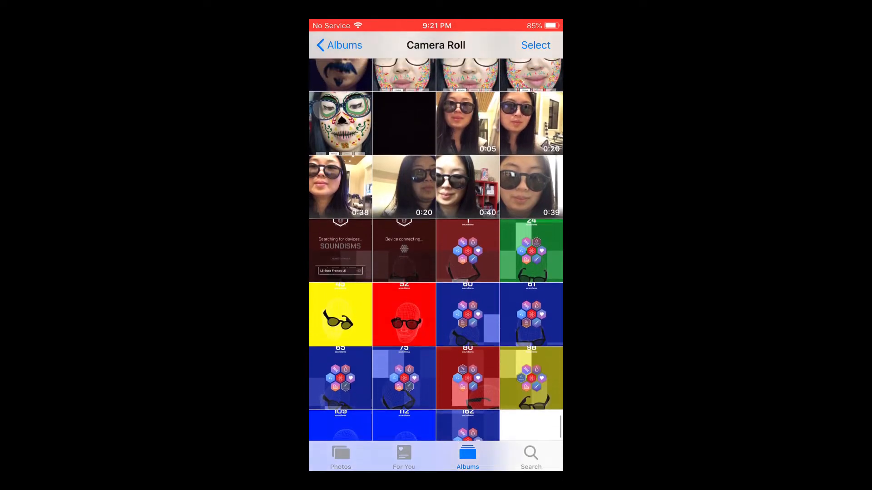
# Step: Play the Soundisms demo recording showing the green Droplets instrument scene
pyautogui.click(531, 251)
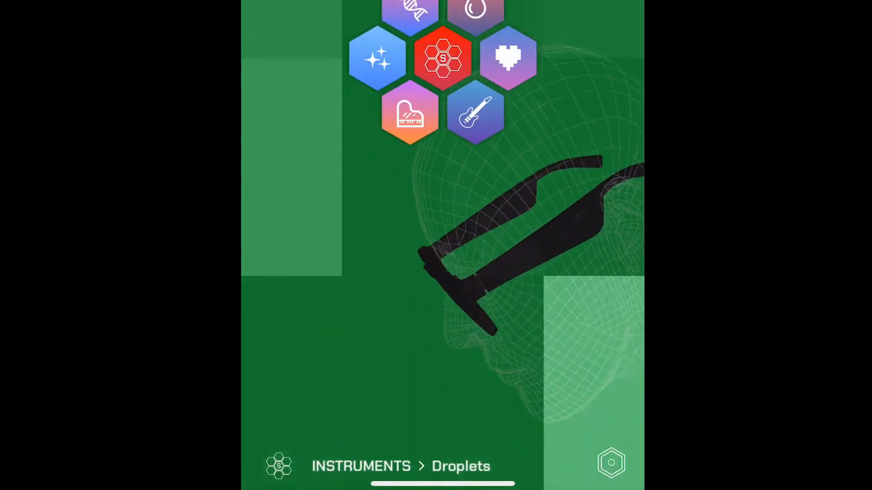
# Step: Switch to the blue Gym scene with Piano selected, counting 466 soundisms
pyautogui.click(410, 112)
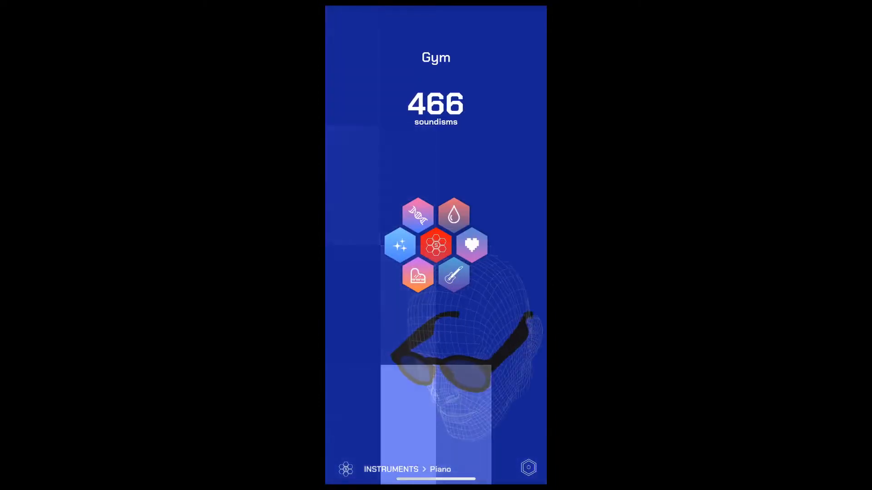
# Step: Show the Xcode upload success and Waiting for Review listing, then return to Droplets with 23 soundisms
pyautogui.click(416, 216)
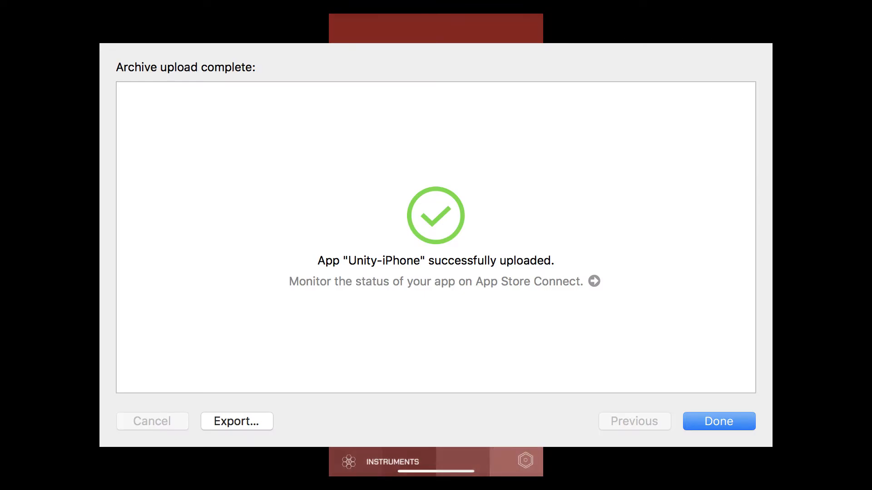
pyautogui.click(717, 421)
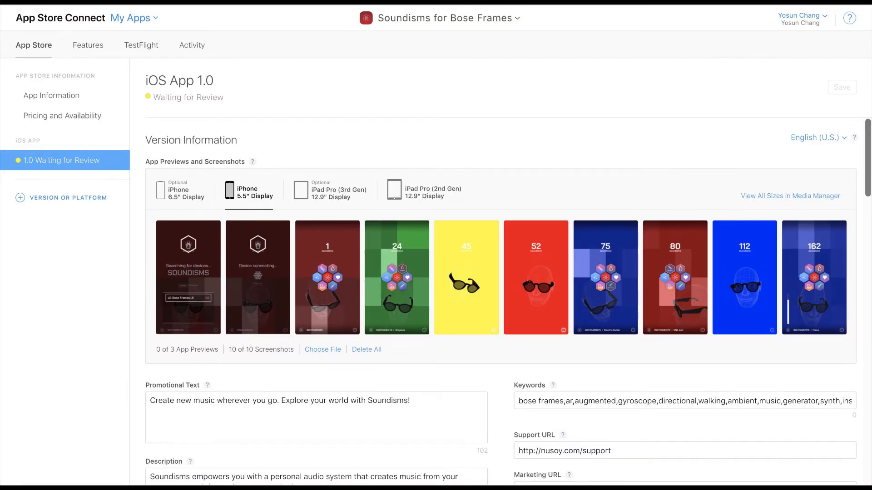
pyautogui.click(396, 277)
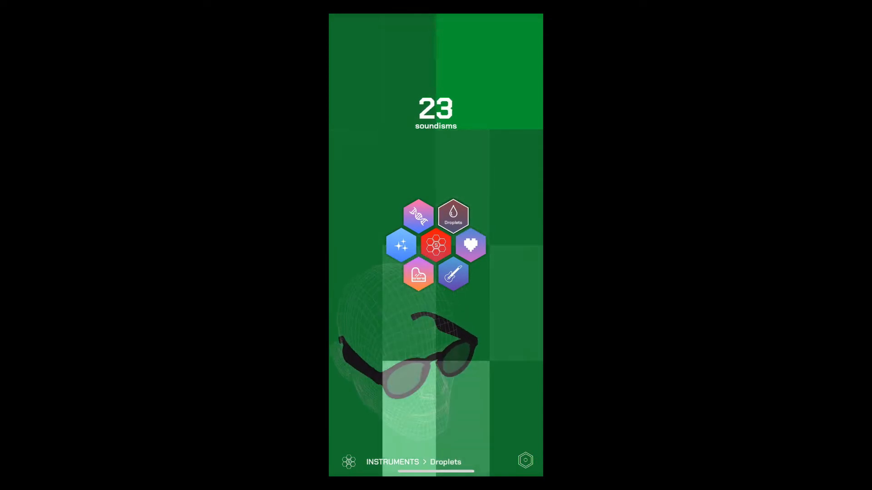